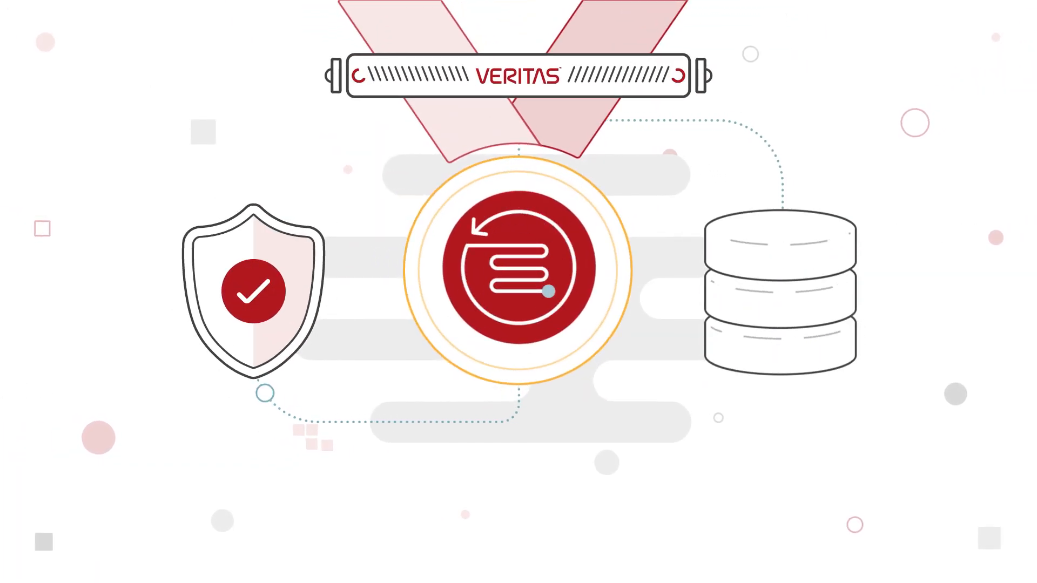
scroll(down, 3)
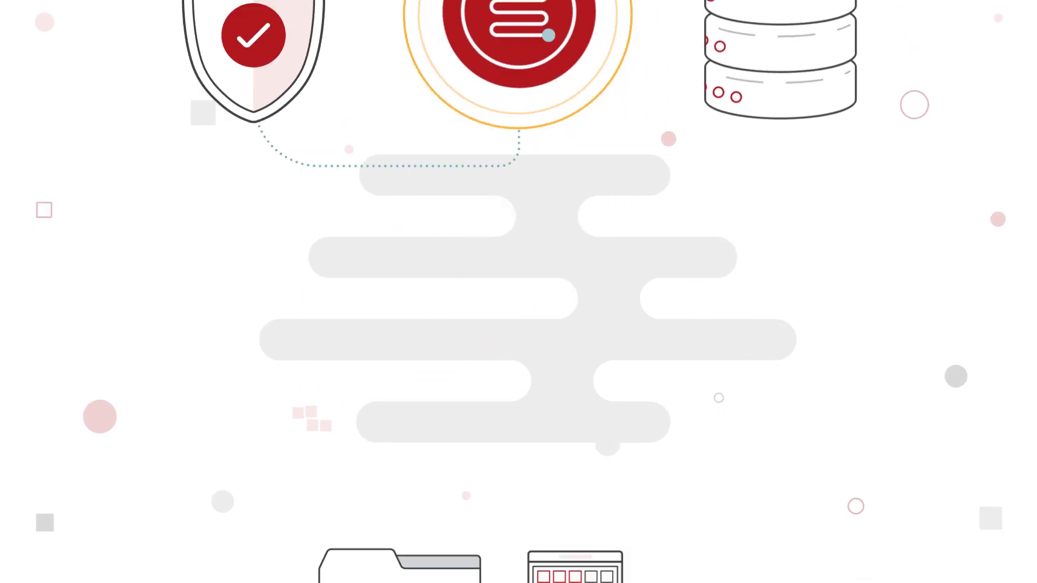